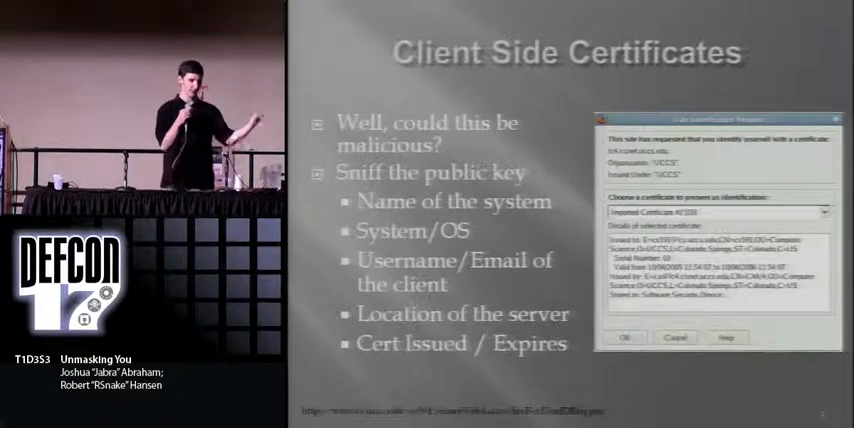
Advance through the talk's presentation slides toward the recorded demos.
key(Right)
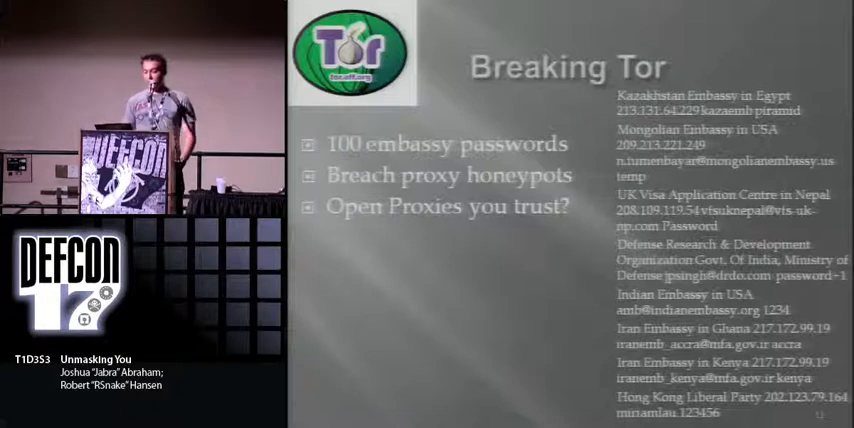
key(right)
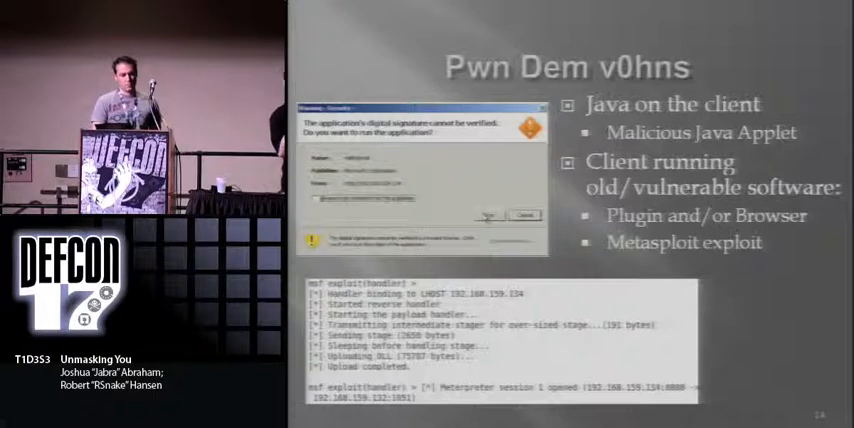
key(Right)
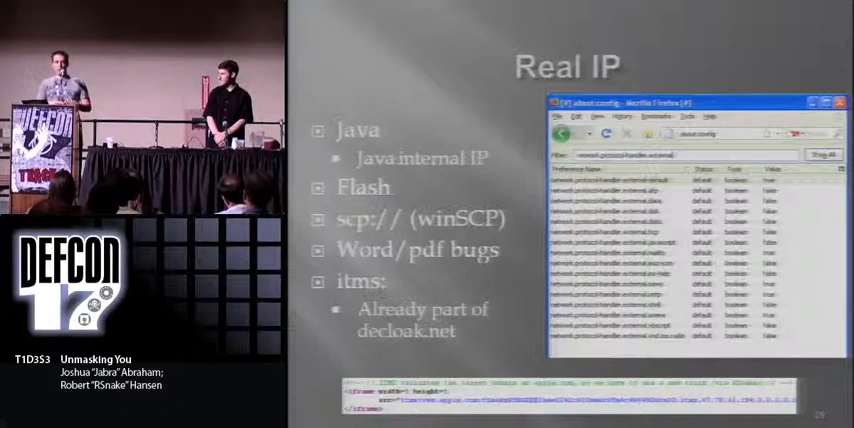
key(Right)
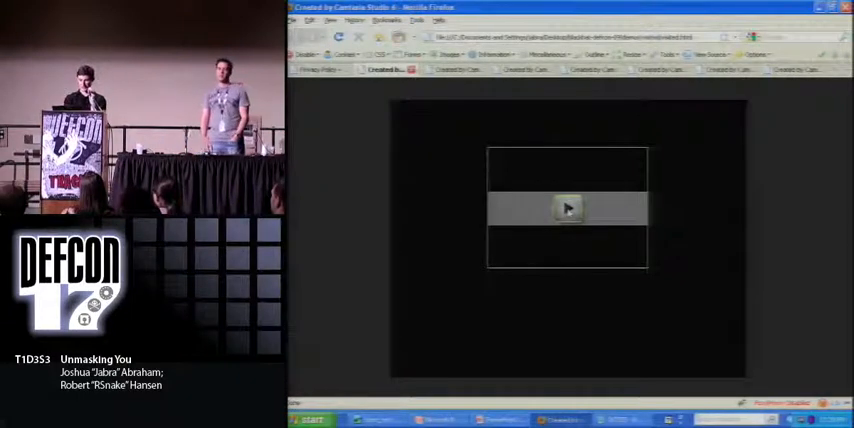
Play the Visited URLs demo and send the module to check the zombie's visited sites.
click(567, 208)
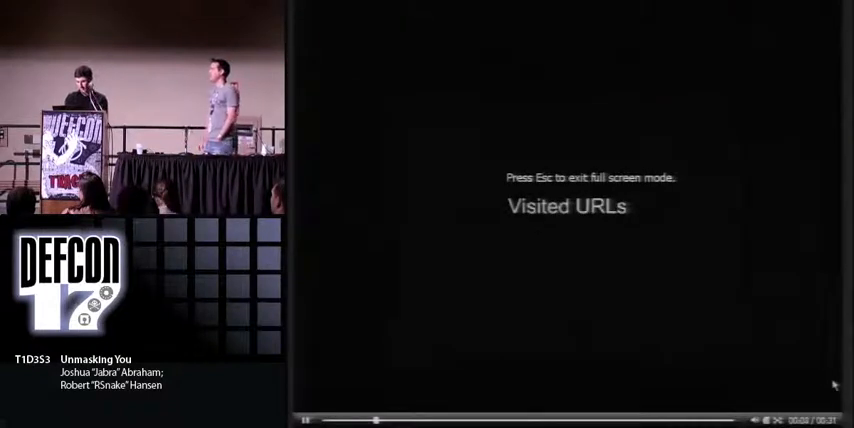
key(Escape)
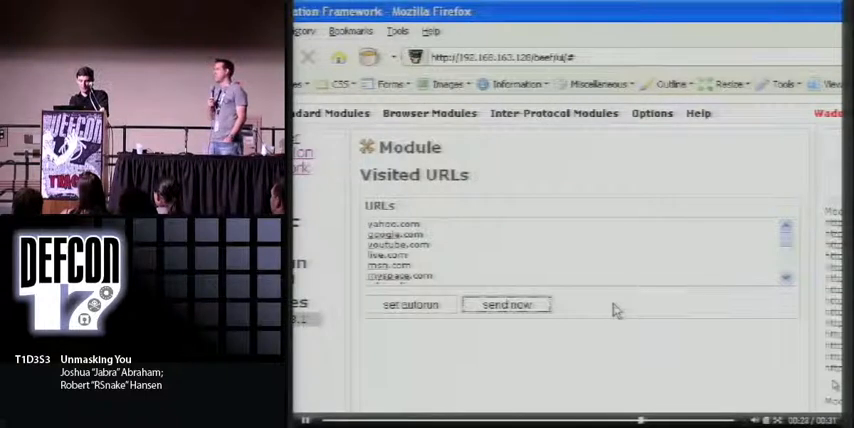
click(506, 304)
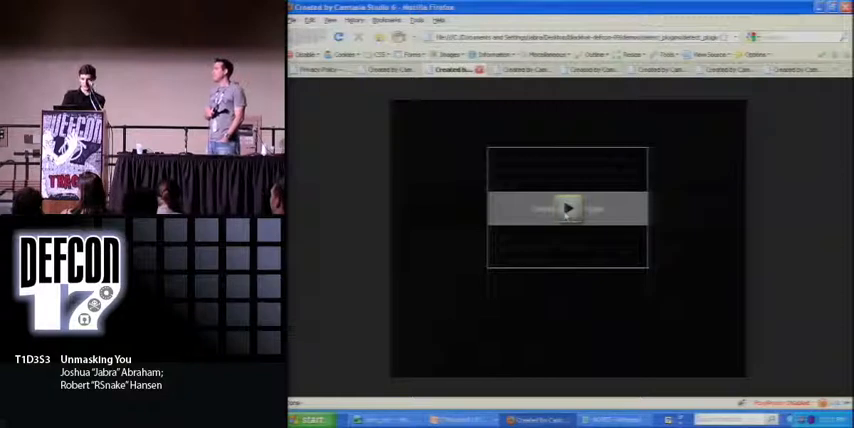
Play the Camtasia recording of BeEF's Detect Plugins module.
click(567, 209)
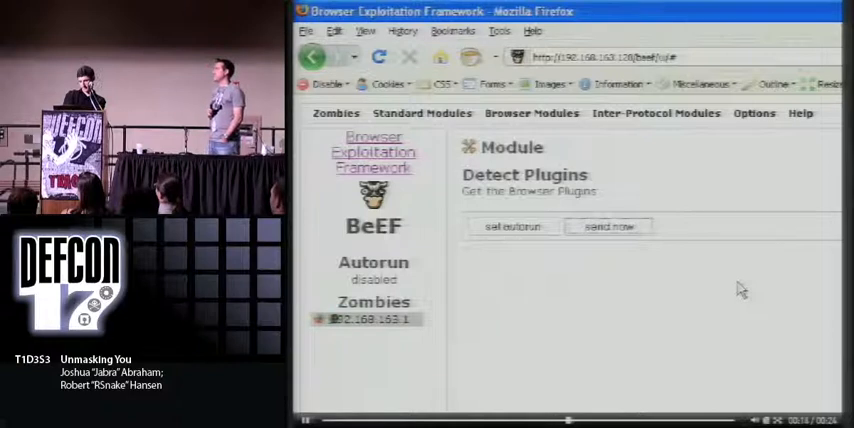
Send Detect Plugins to list the zombie's plugins, such as QuickTime, Java and Flash.
click(609, 226)
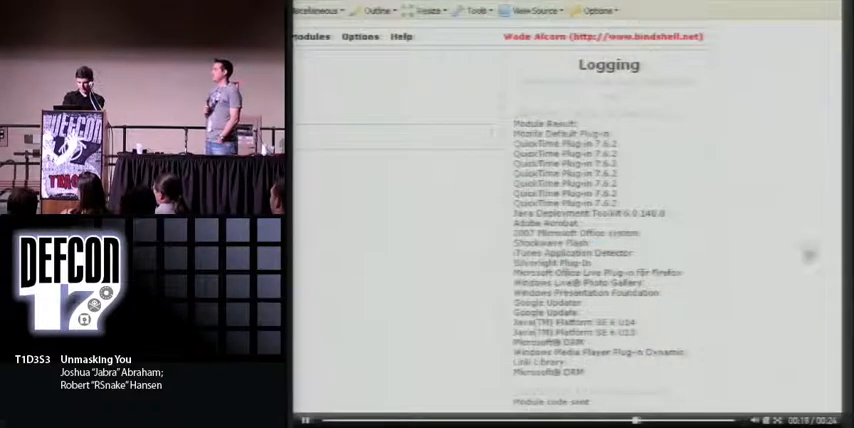
mouse_move(700, 392)
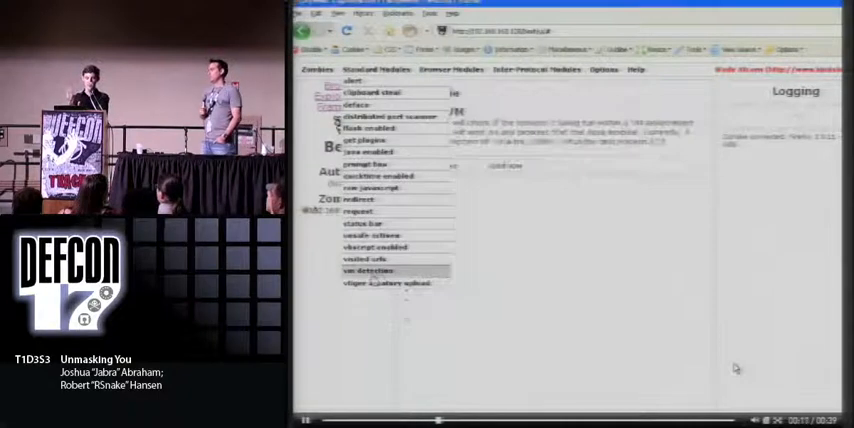
Pick a module from BeEF's Standard Modules list.
click(370, 270)
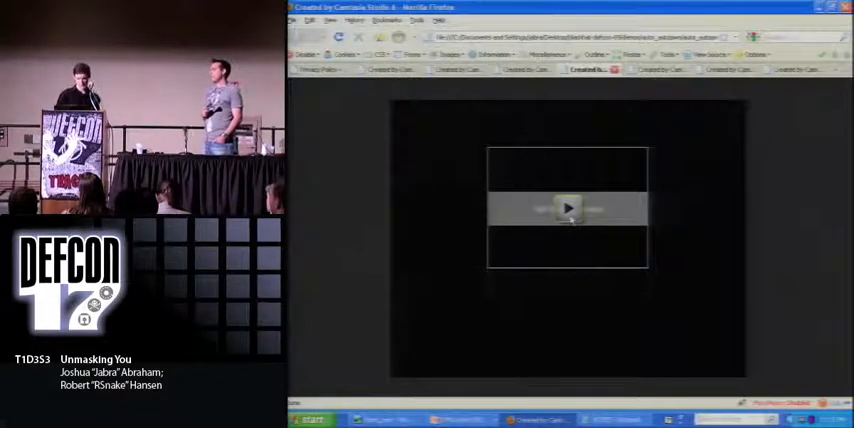
Start the next recorded demo in its Camtasia player.
click(568, 208)
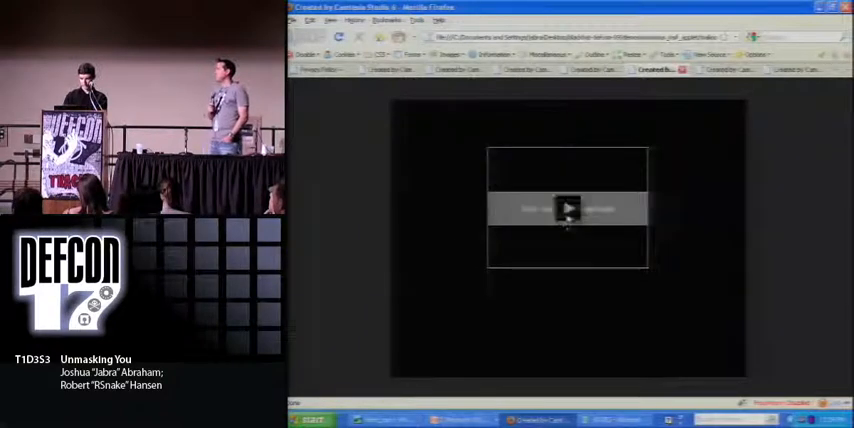
Play the Java applet demo and allow the unverified applet to run, opening Meterpreter.
click(568, 208)
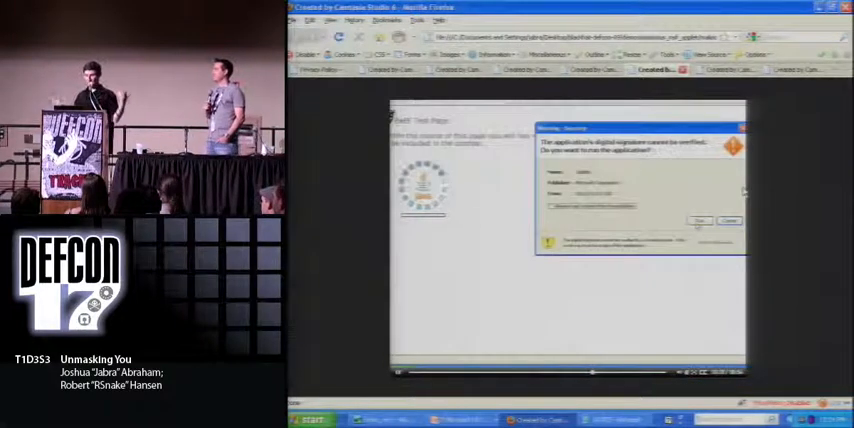
click(699, 221)
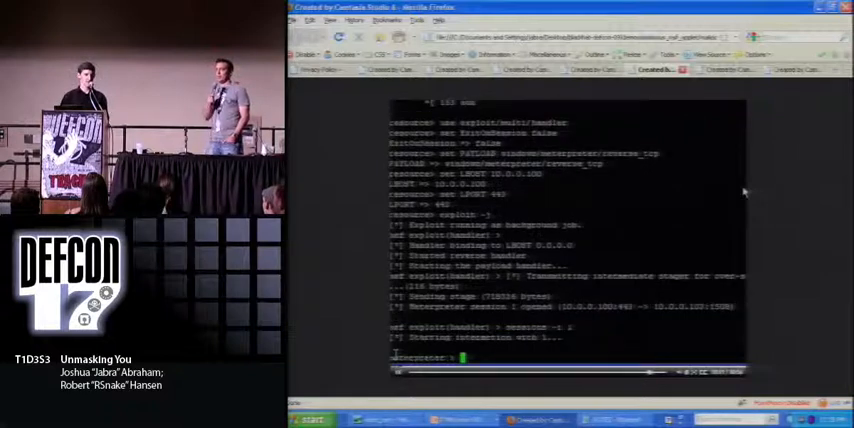
Run ipconfig in the Meterpreter session to view the victim's network settings.
text(ipconfig)
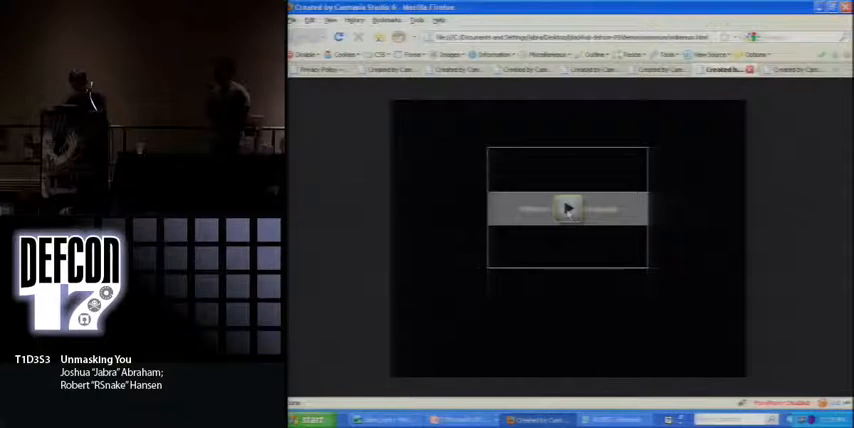
Play the demo, choose smbenum (software detect) and send it against the zombie.
click(567, 208)
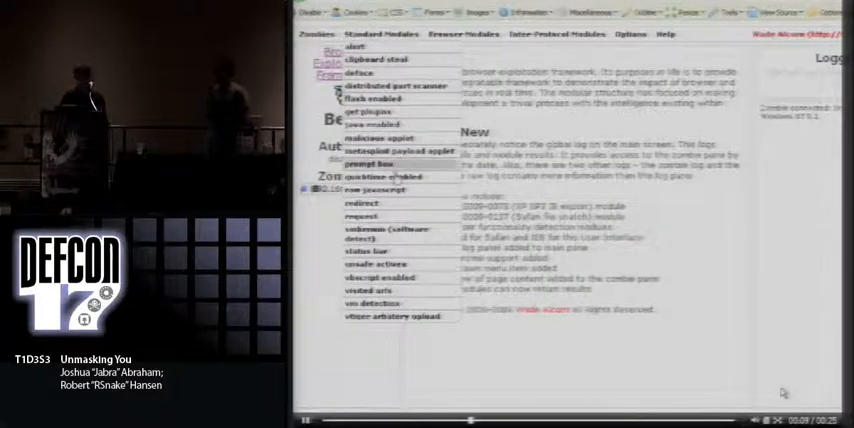
click(388, 234)
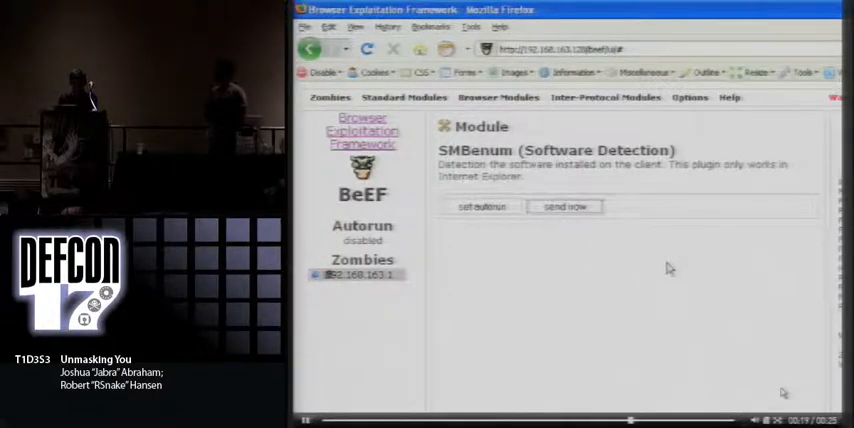
click(565, 206)
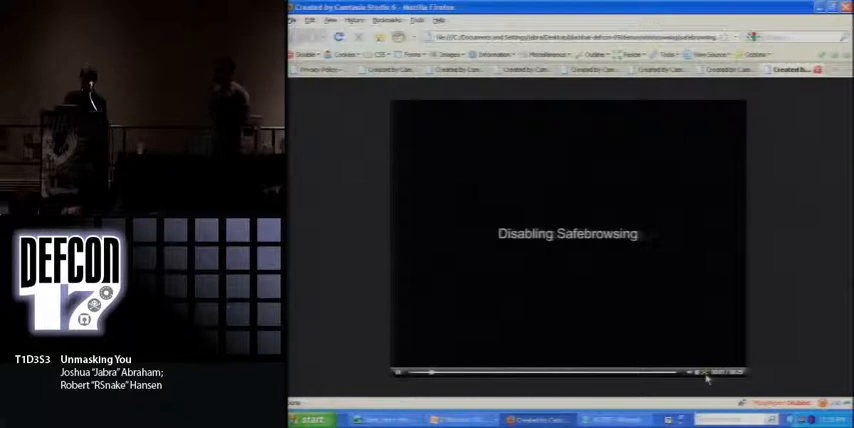
Play the Disabling Safebrowsing demo showing Firefox's about:config warning.
click(689, 372)
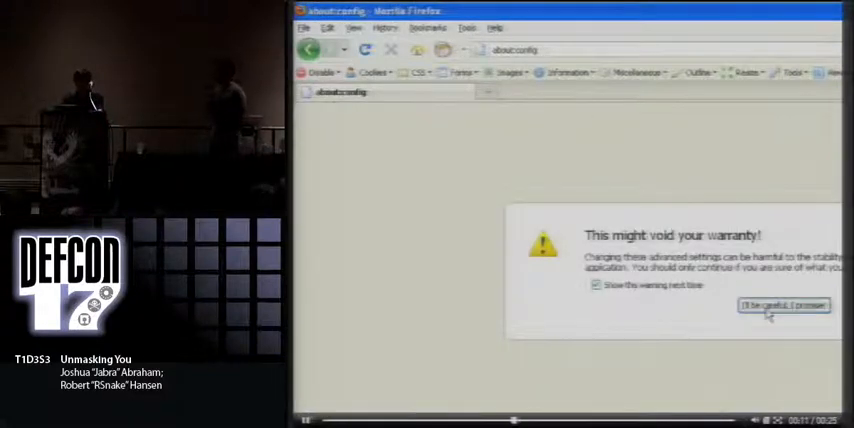
Accept the "I'll be careful, I promise!" warning to show the about:config preferences.
click(783, 306)
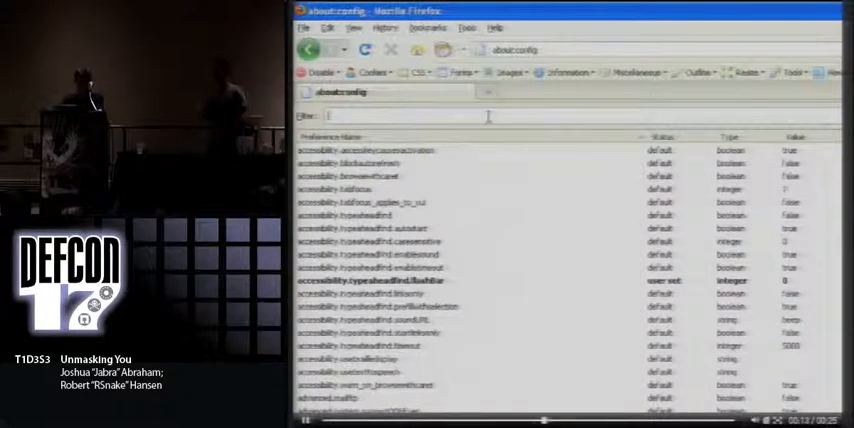